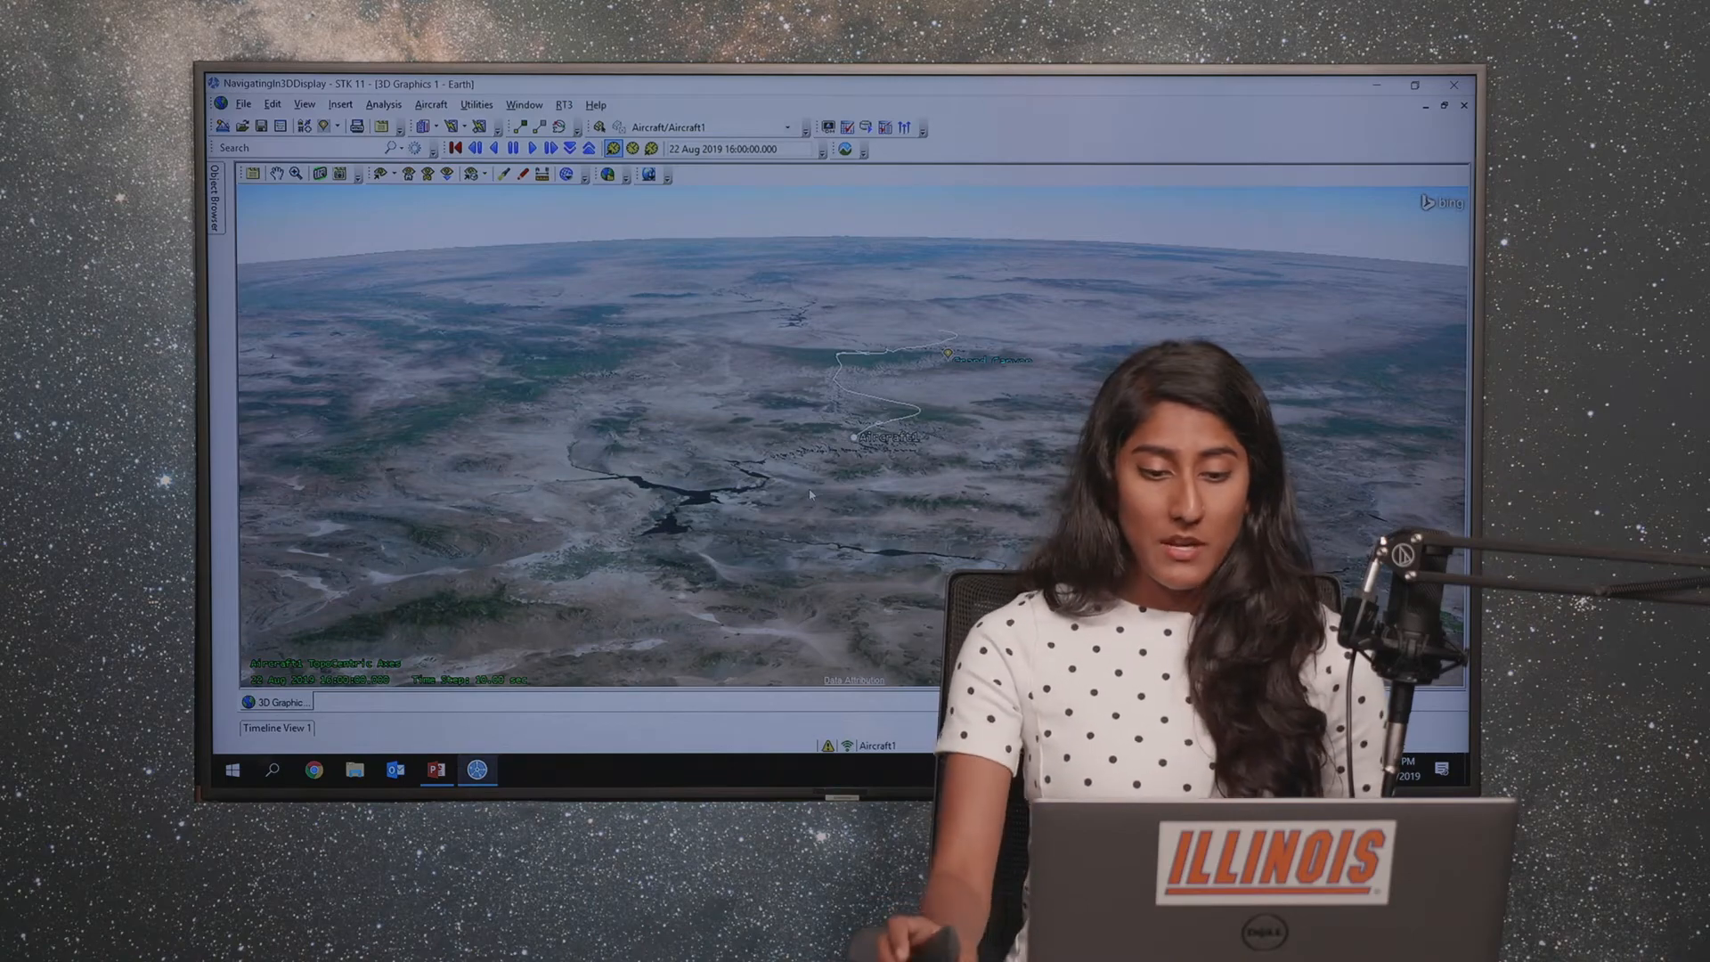
# Step: Show Aircraft1's Basic Route page with its great-arc waypoint table
pyautogui.click(1414, 85)
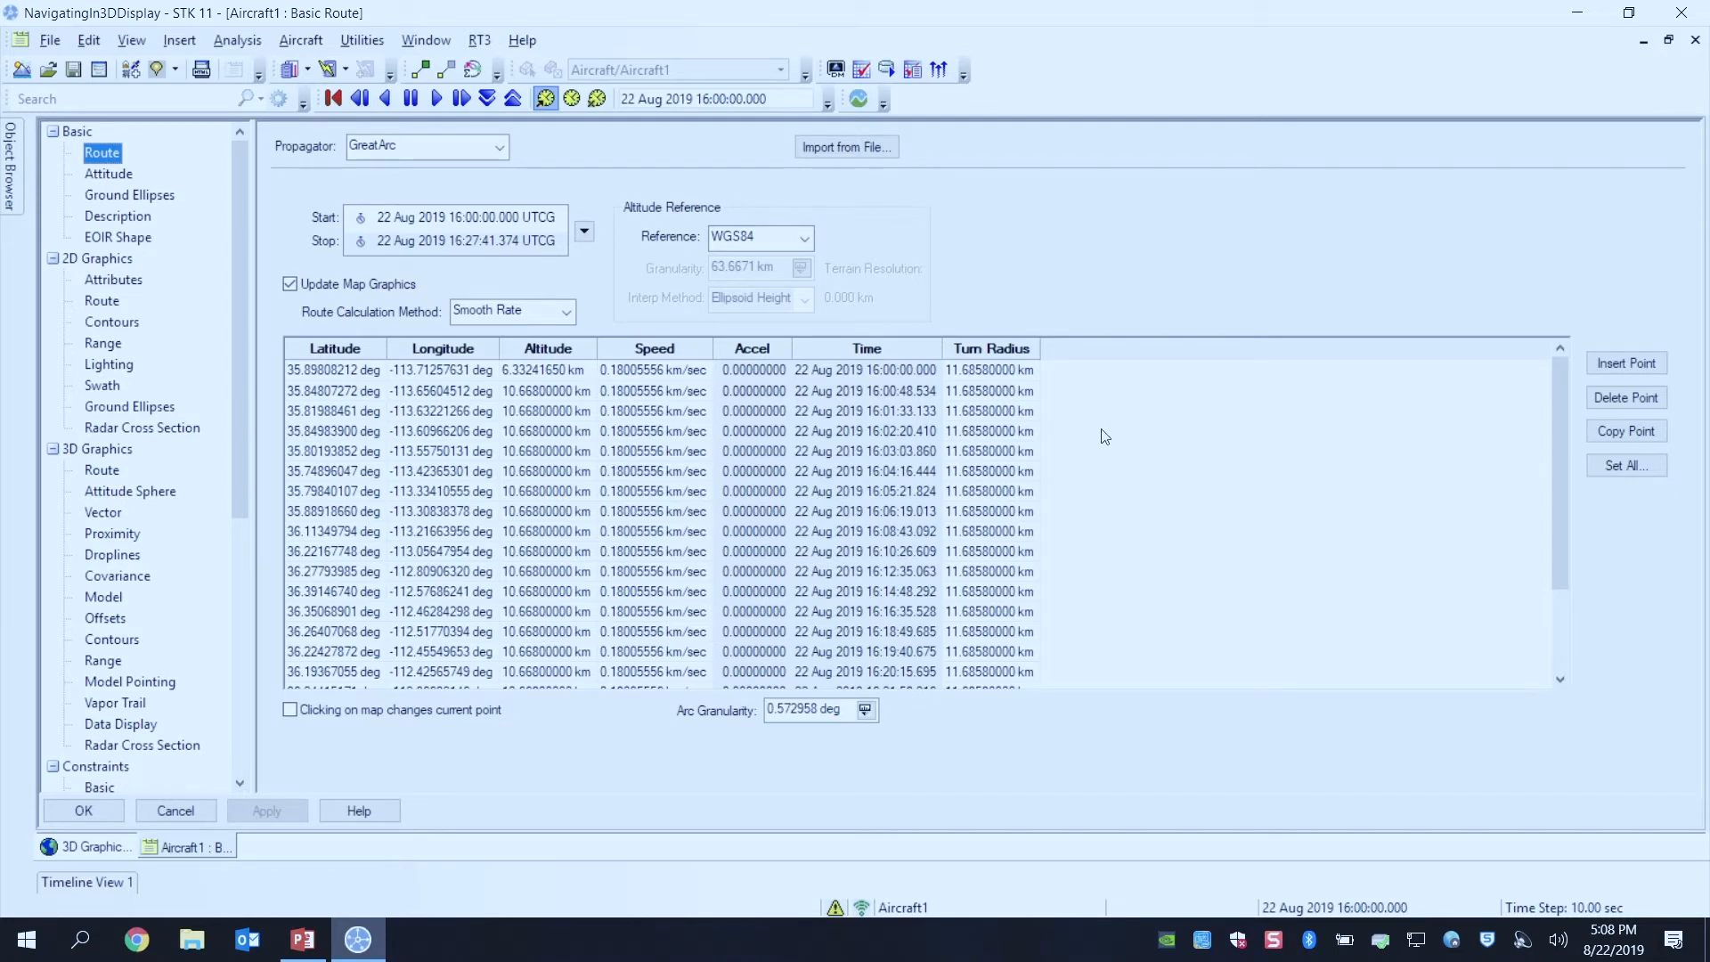
pyautogui.moveTo(1520, 518)
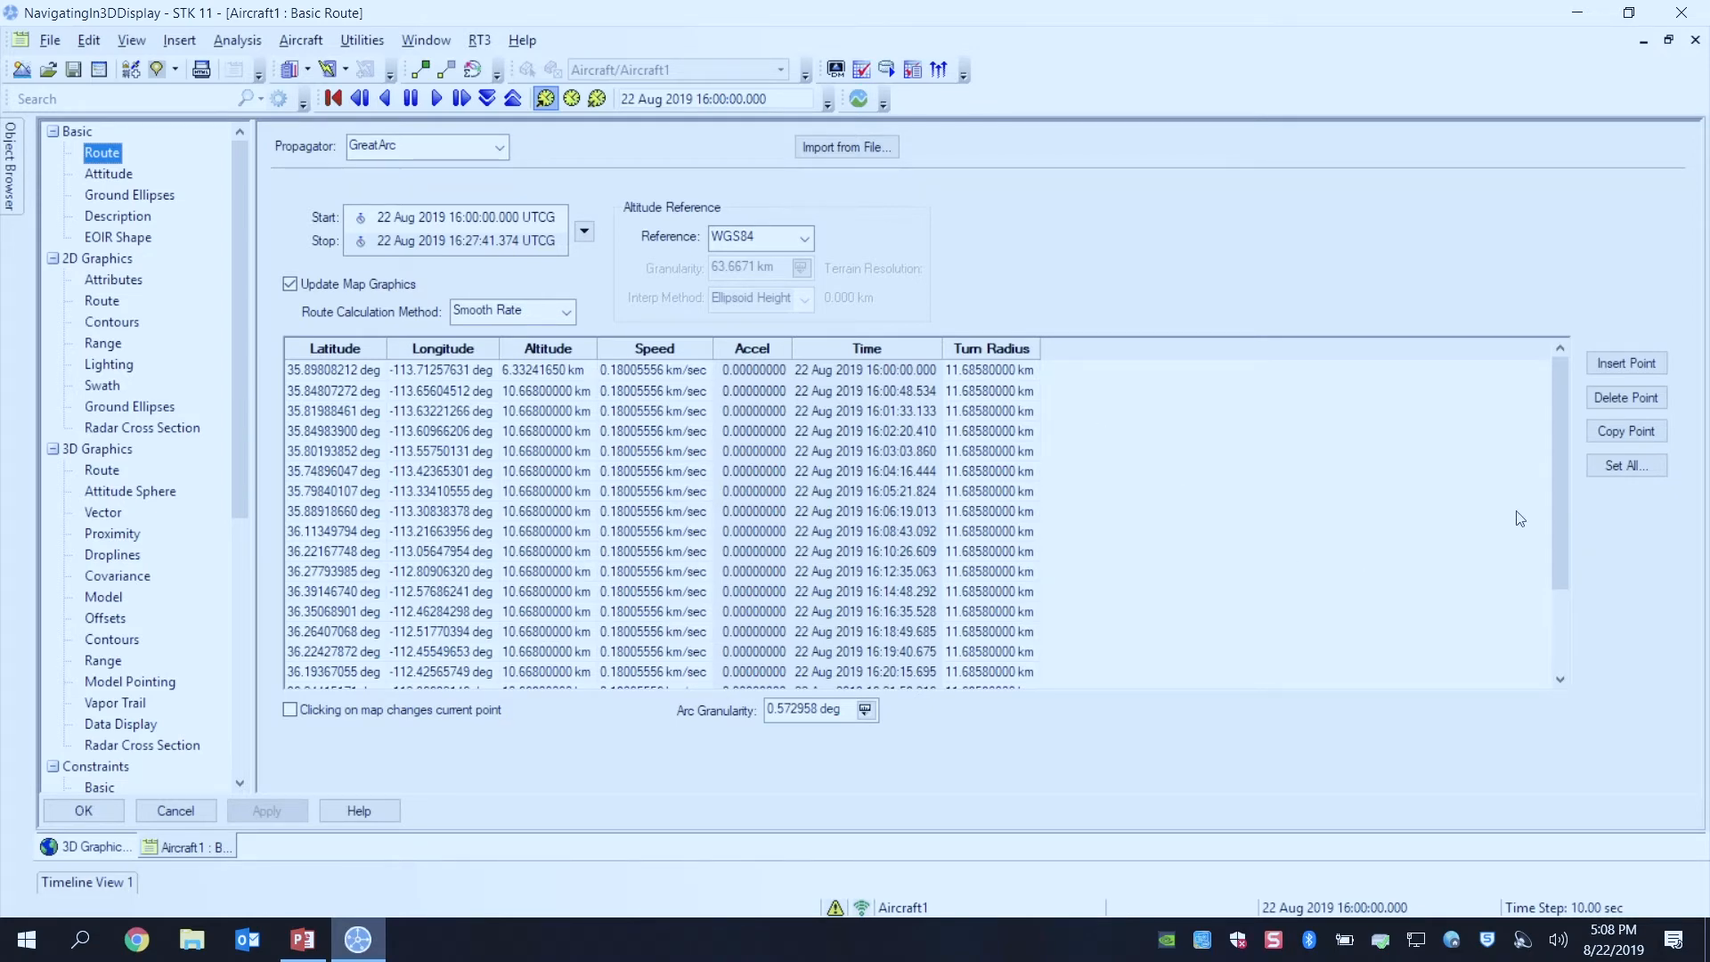
# Step: Use Set All to give every waypoint 6 km altitude and 5 km turn radius, then apply
pyautogui.click(1626, 465)
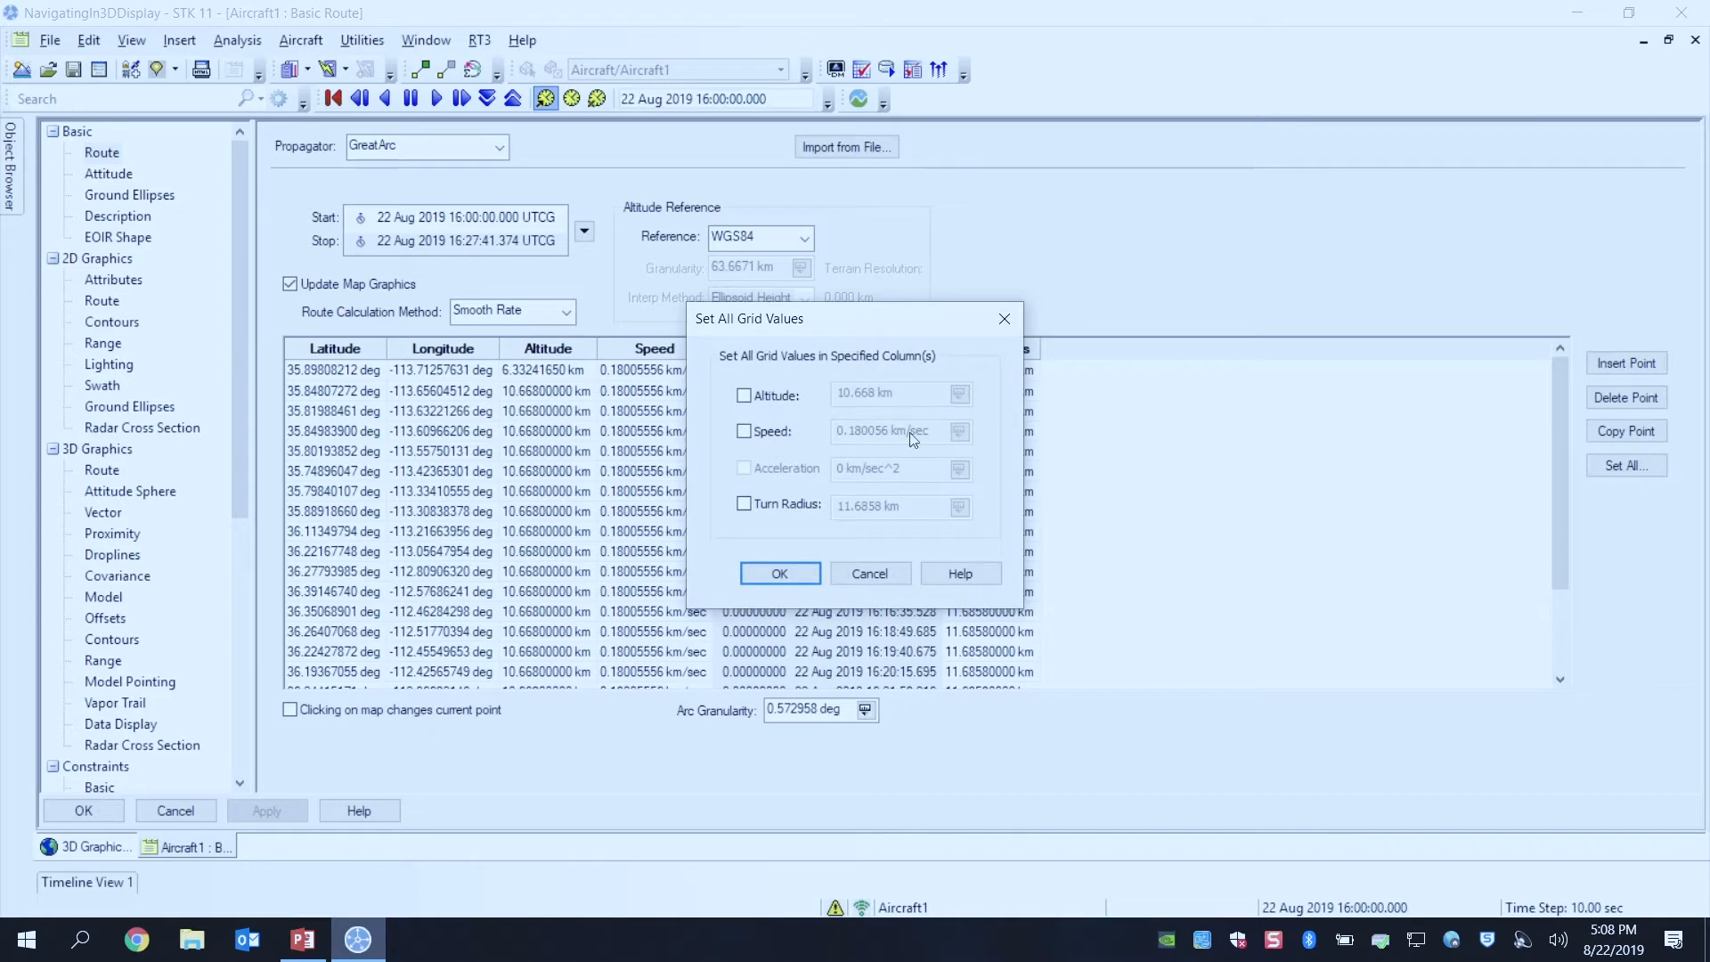
pyautogui.click(745, 396)
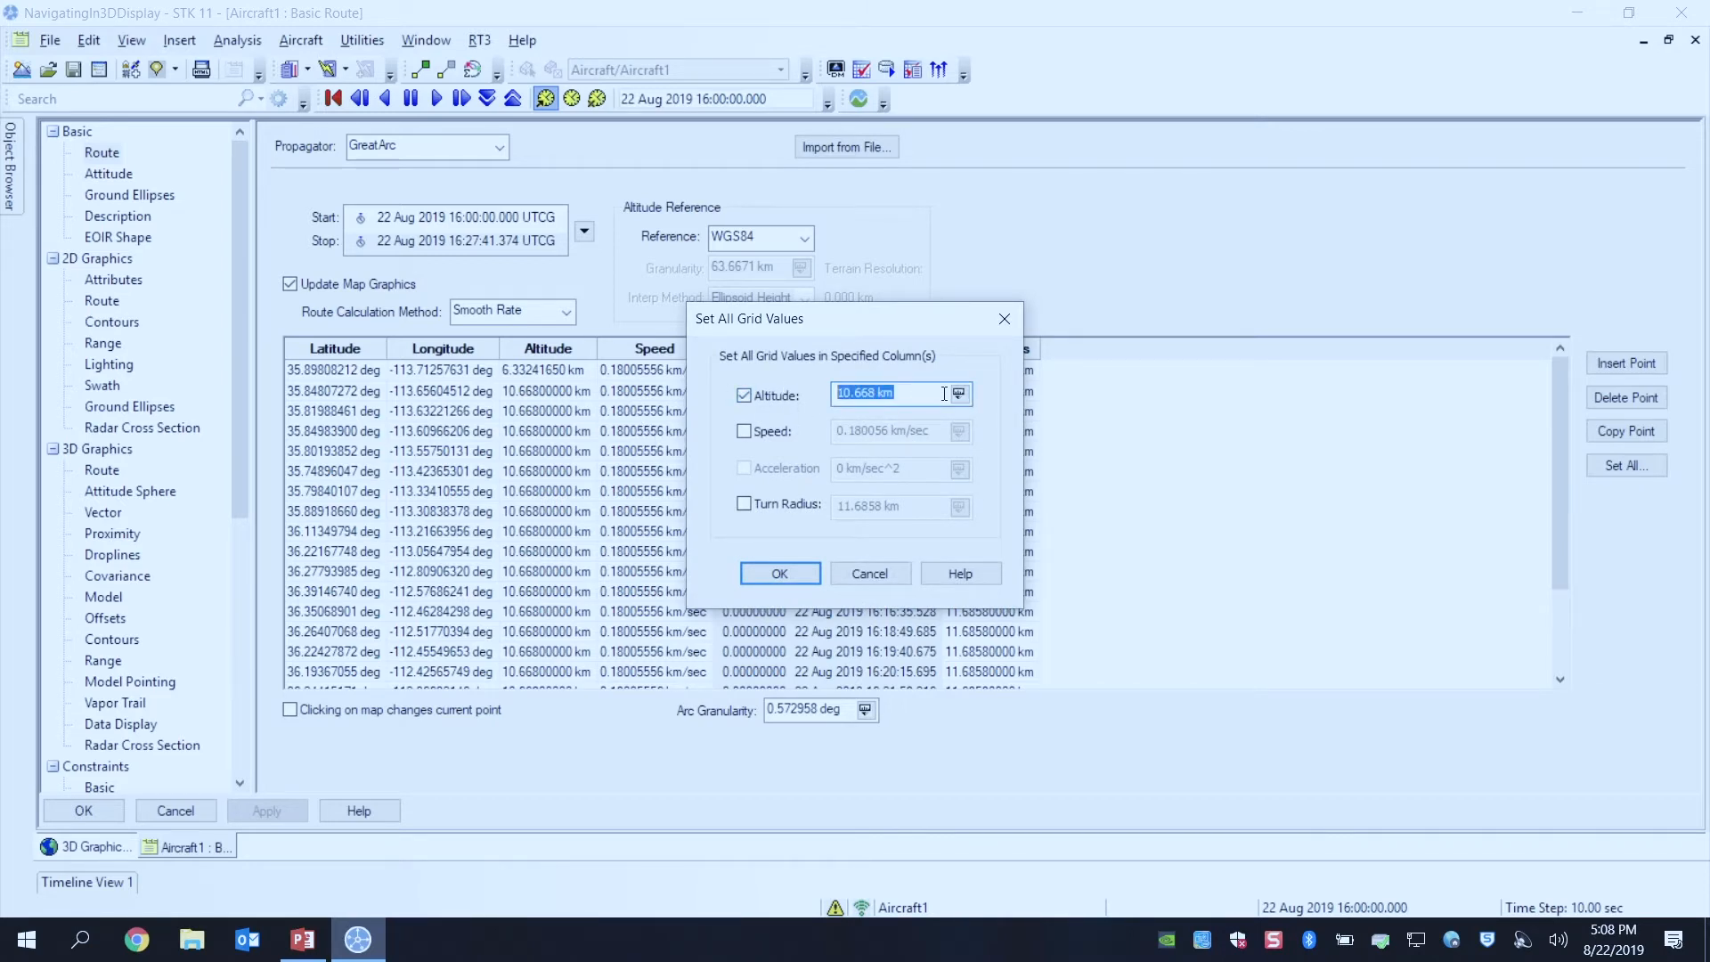
pyautogui.click(745, 504)
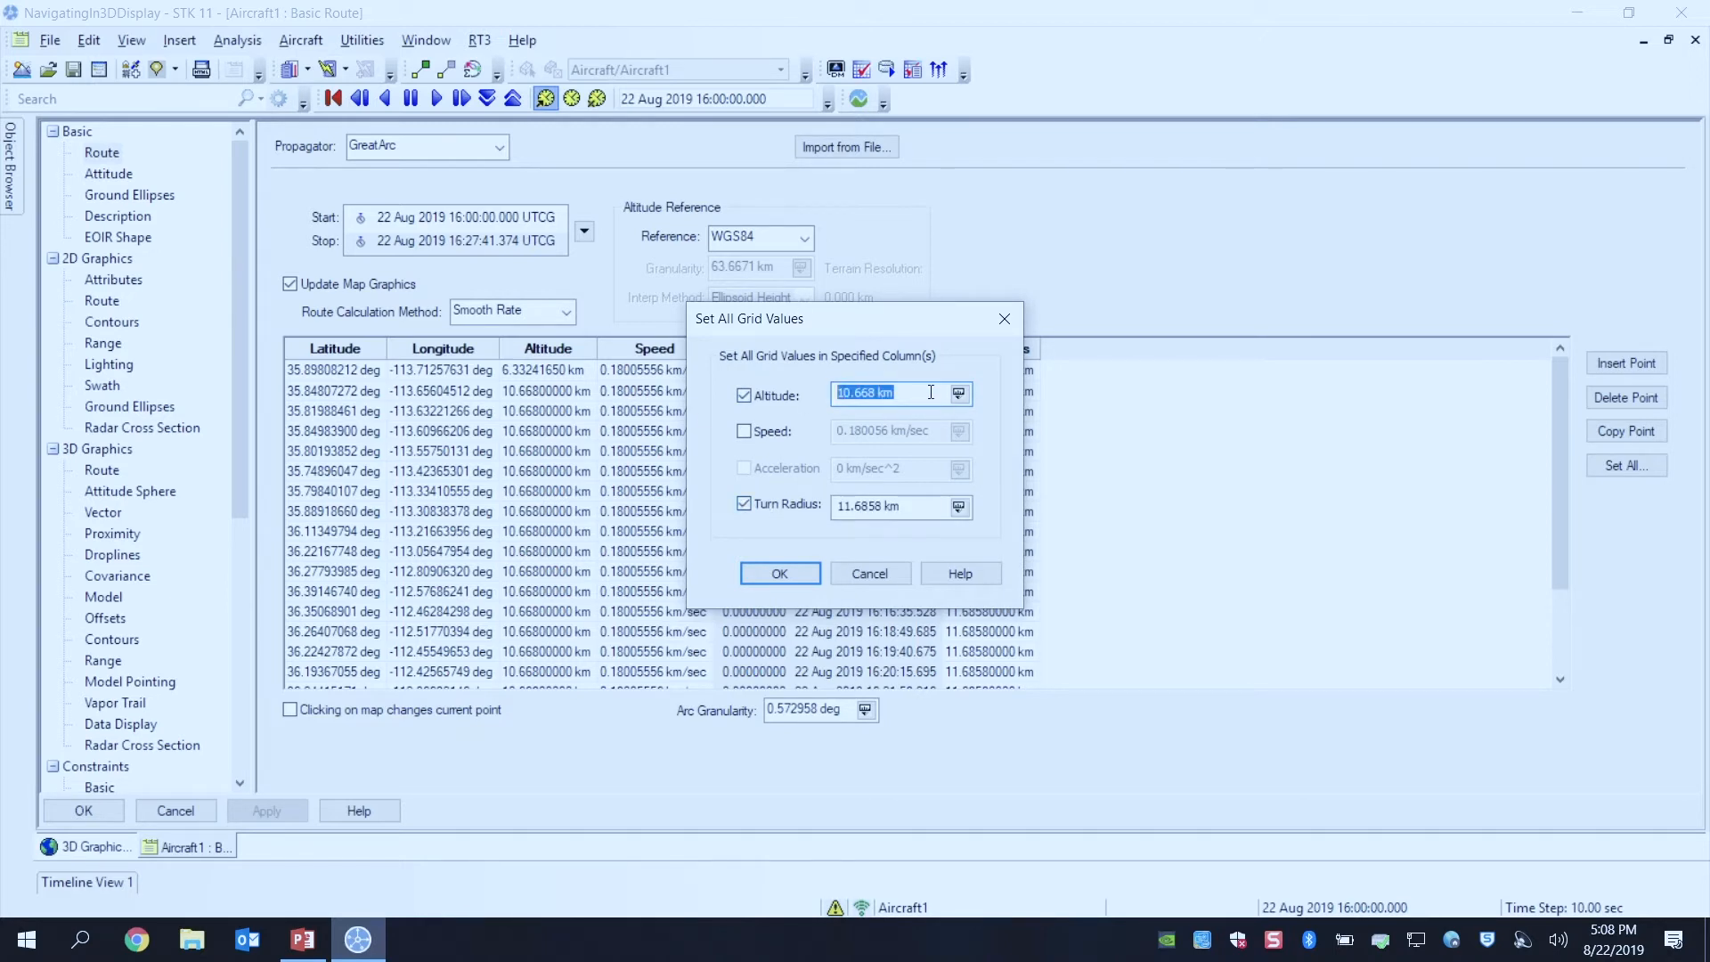
pyautogui.write('6 km')
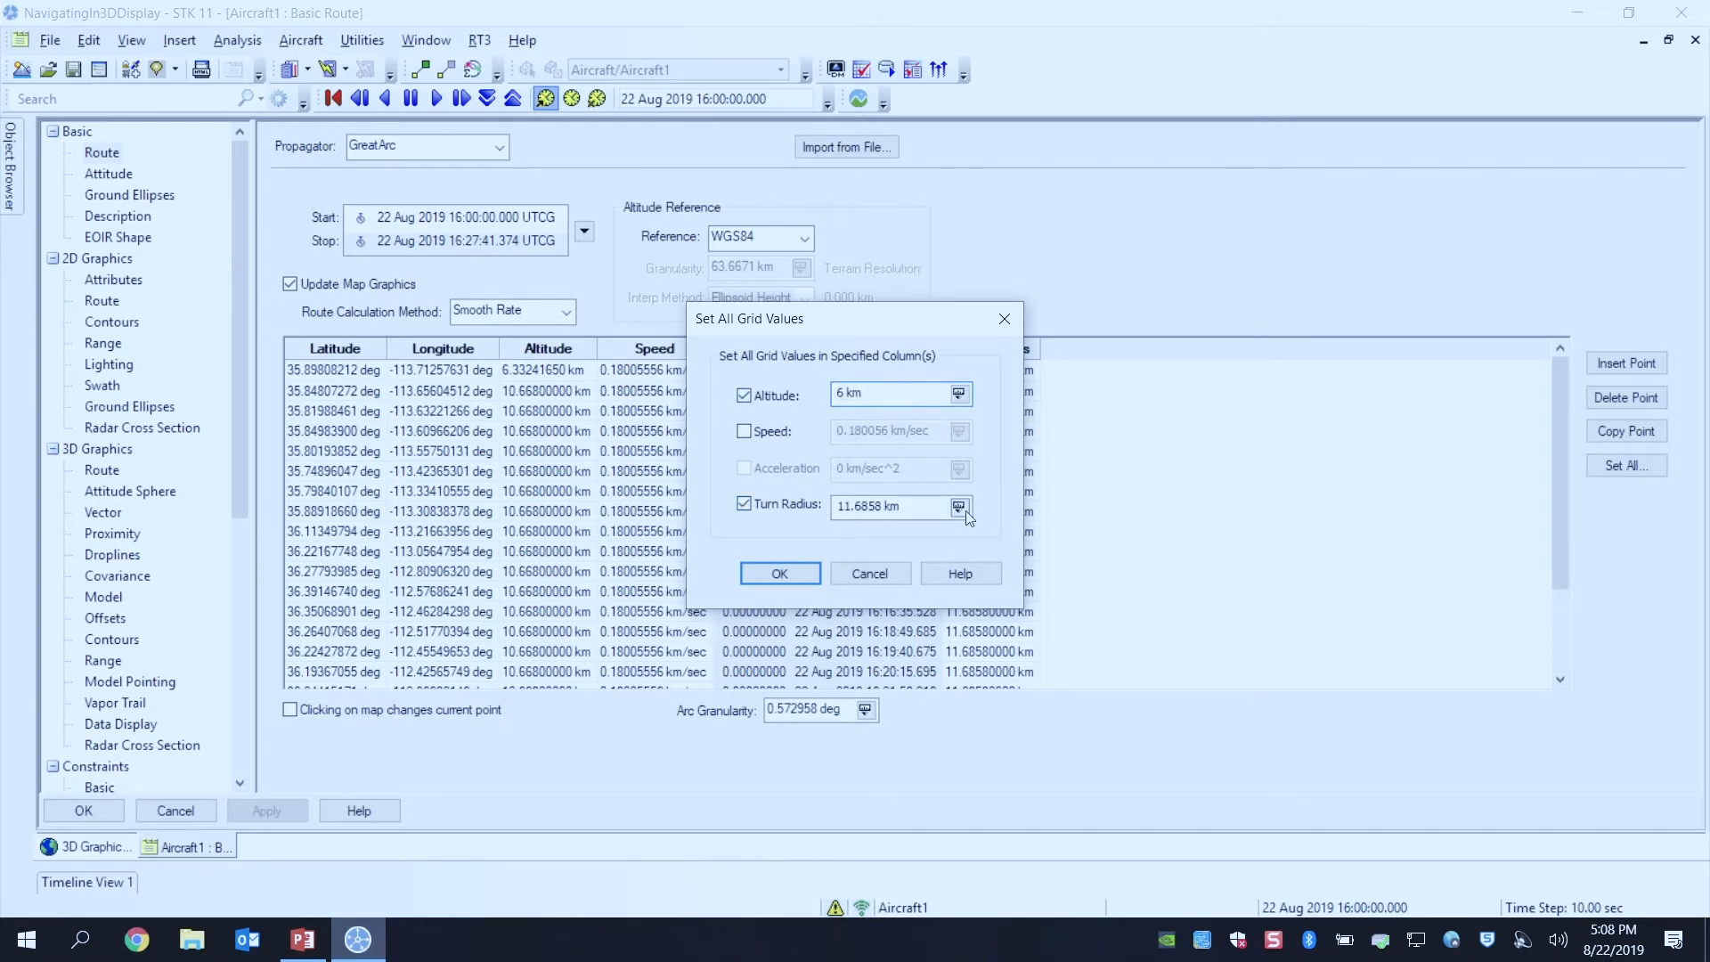
pyautogui.tripleClick(886, 504)
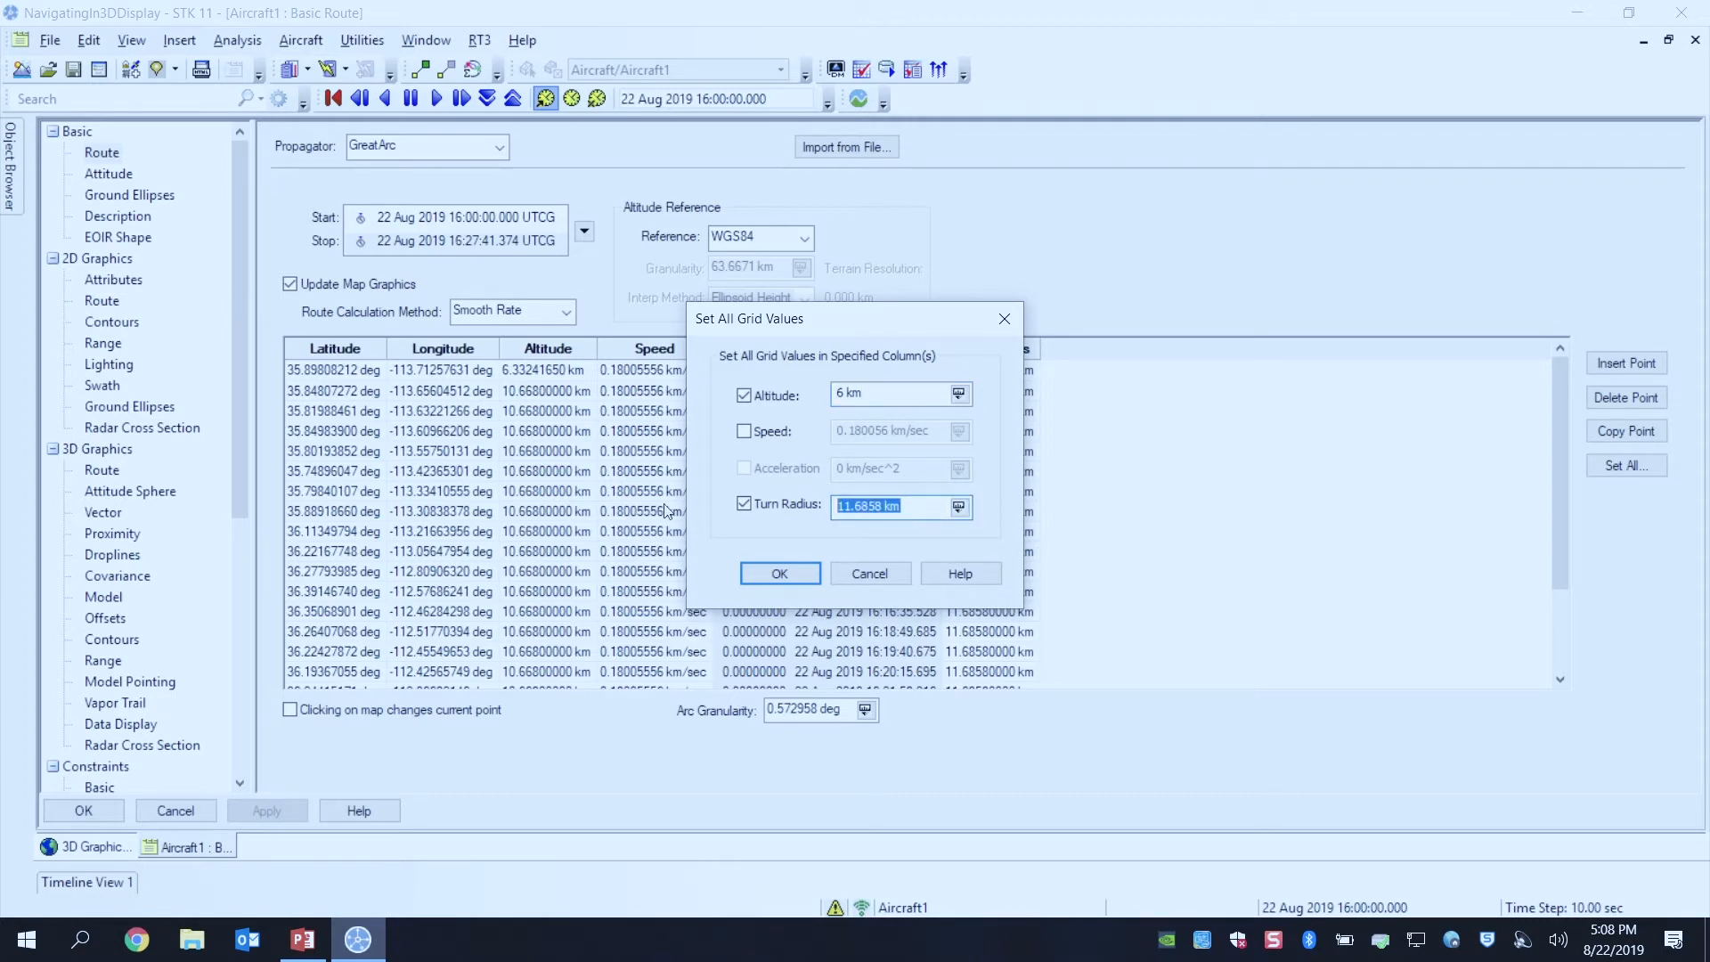
pyautogui.write('5 km')
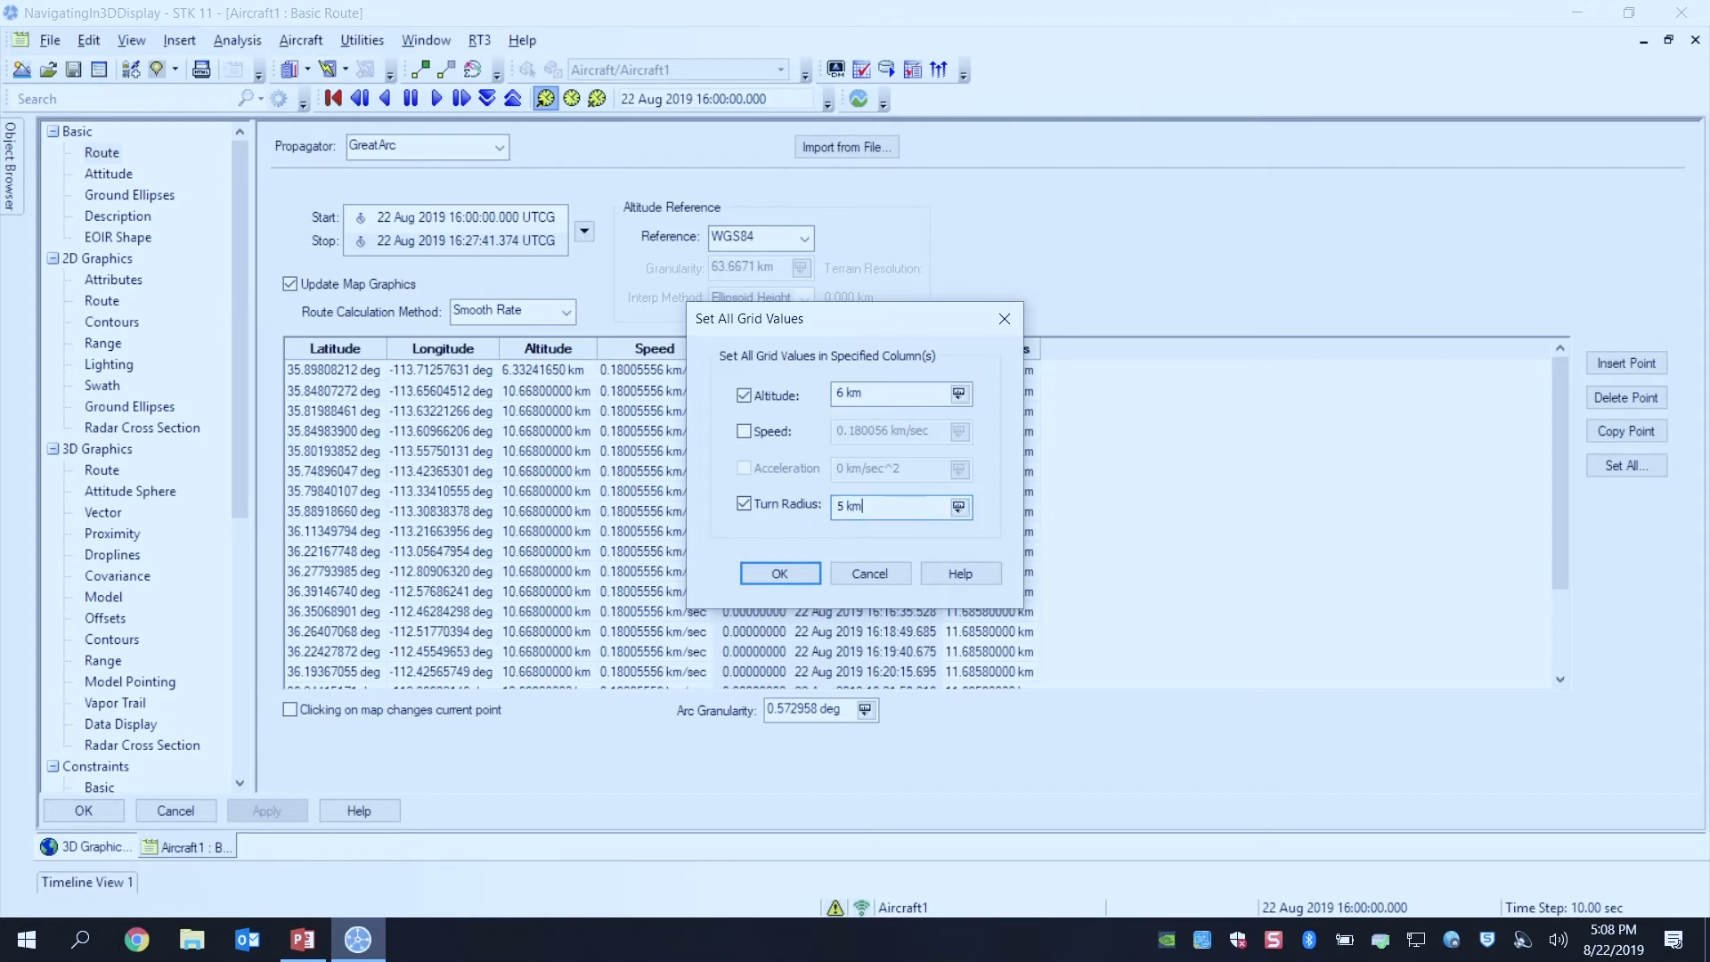
pyautogui.click(779, 571)
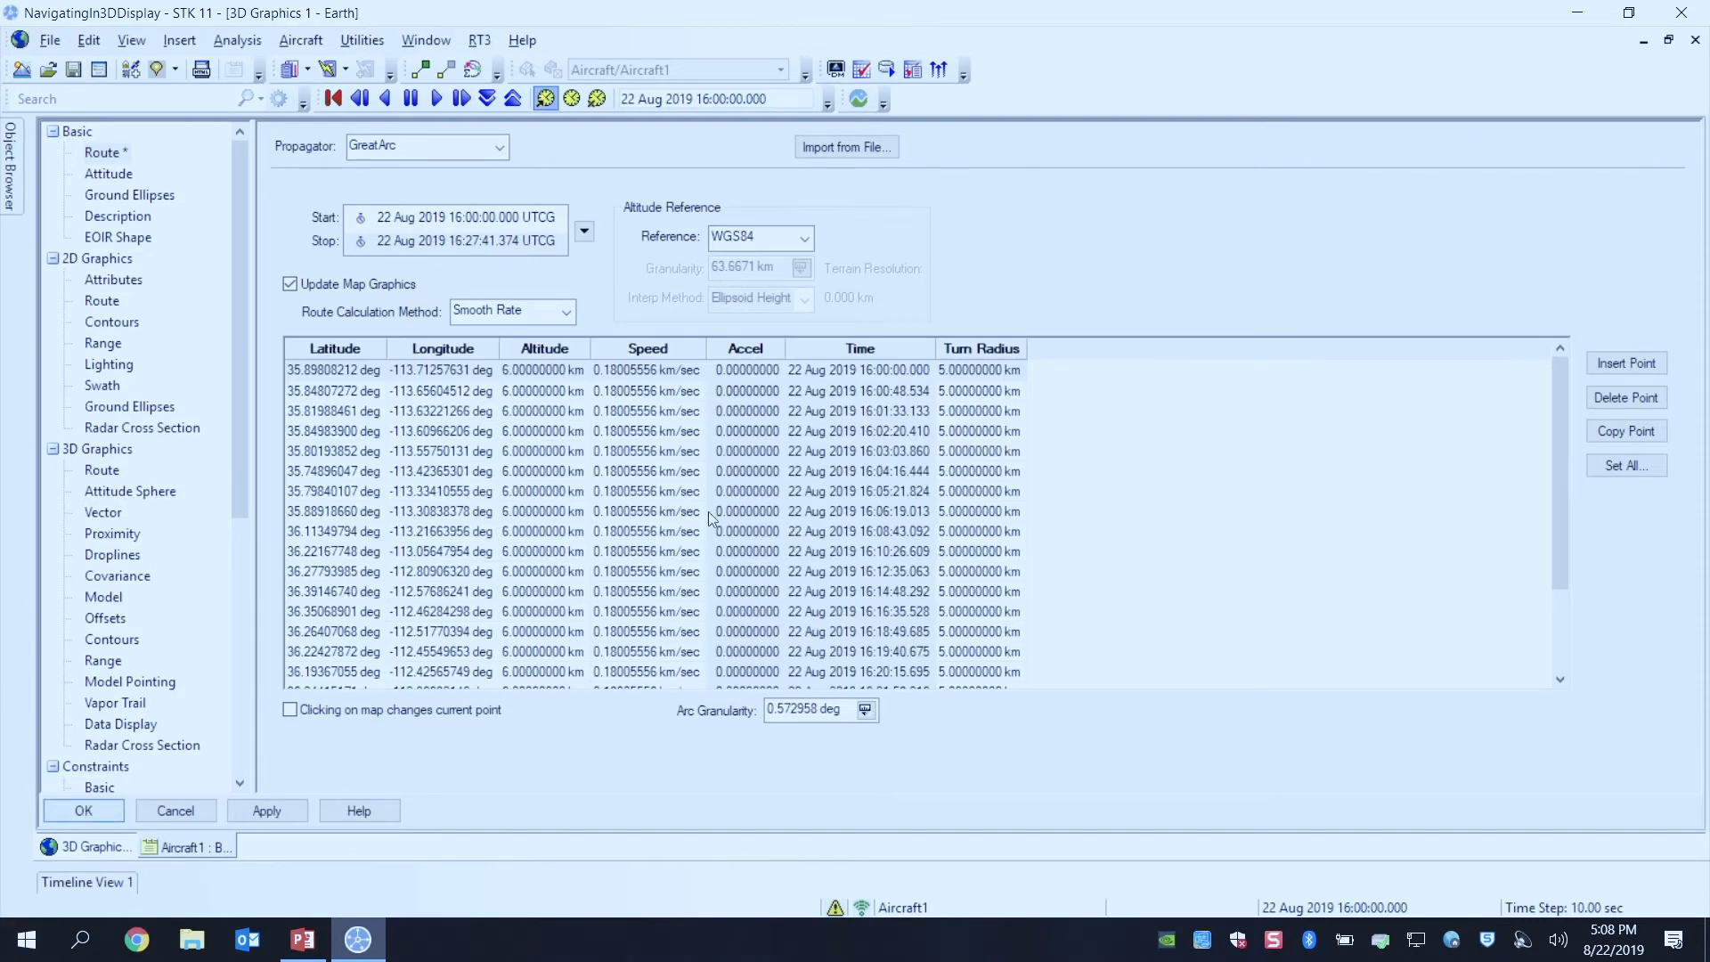
pyautogui.click(84, 810)
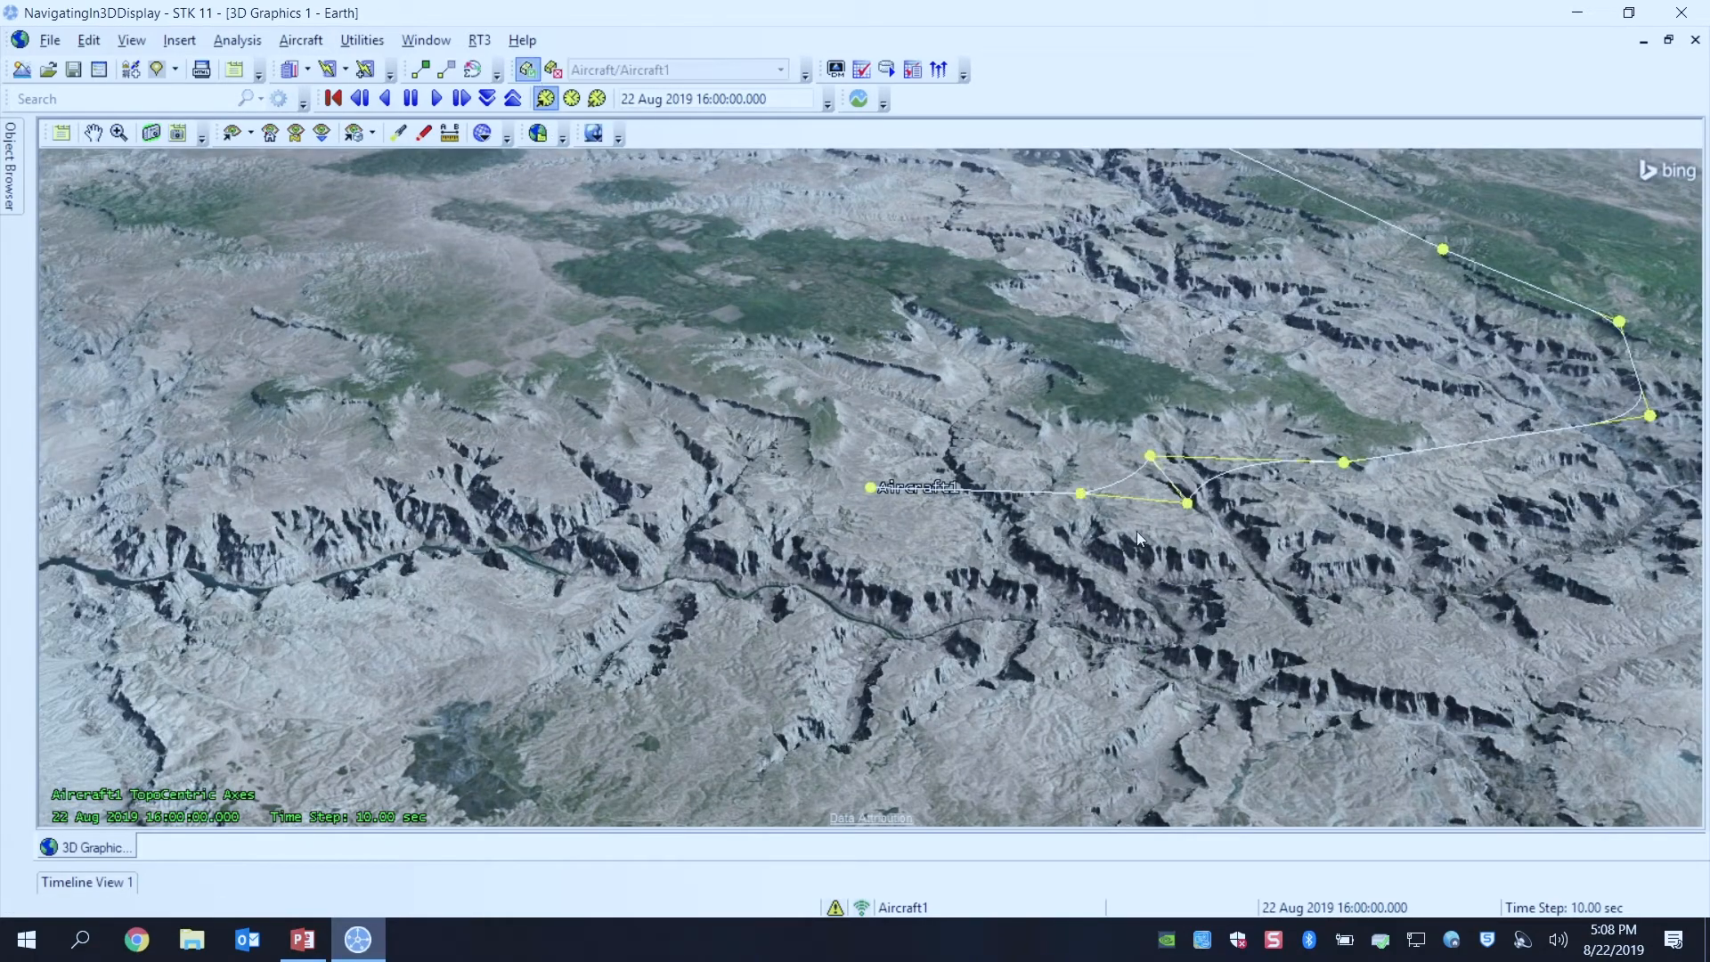
pyautogui.moveTo(1153, 464)
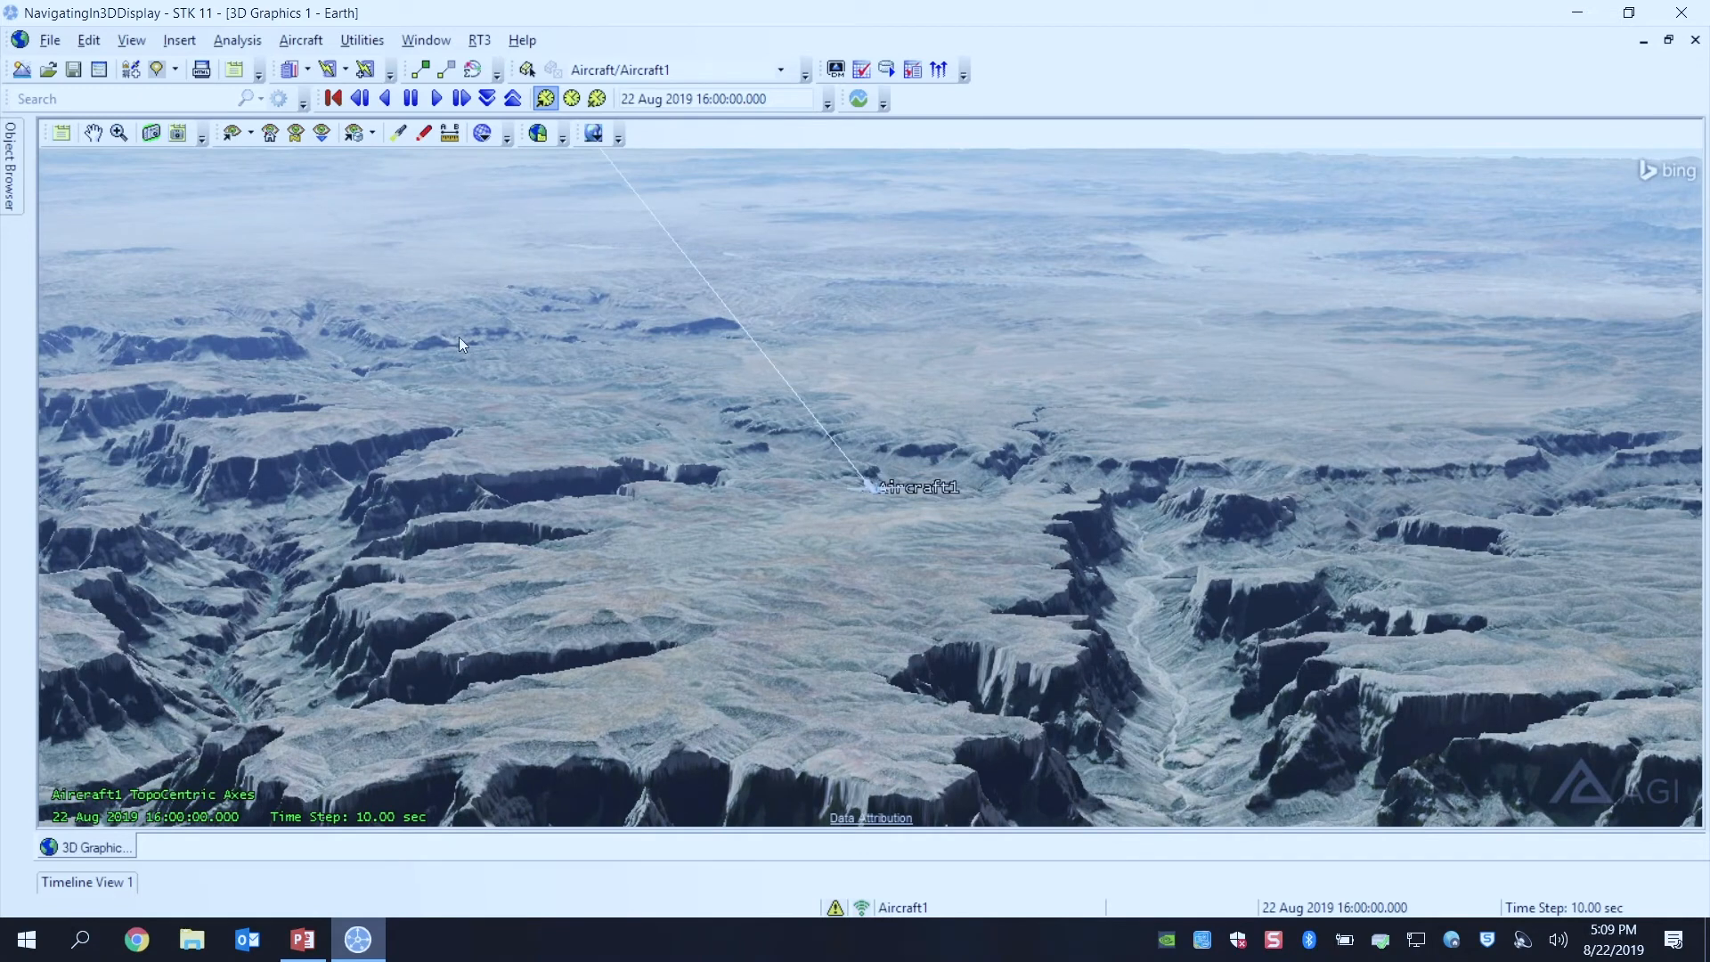
# Step: Run the animation at a 3-second step until about 16:18, then pause
pyautogui.click(488, 98)
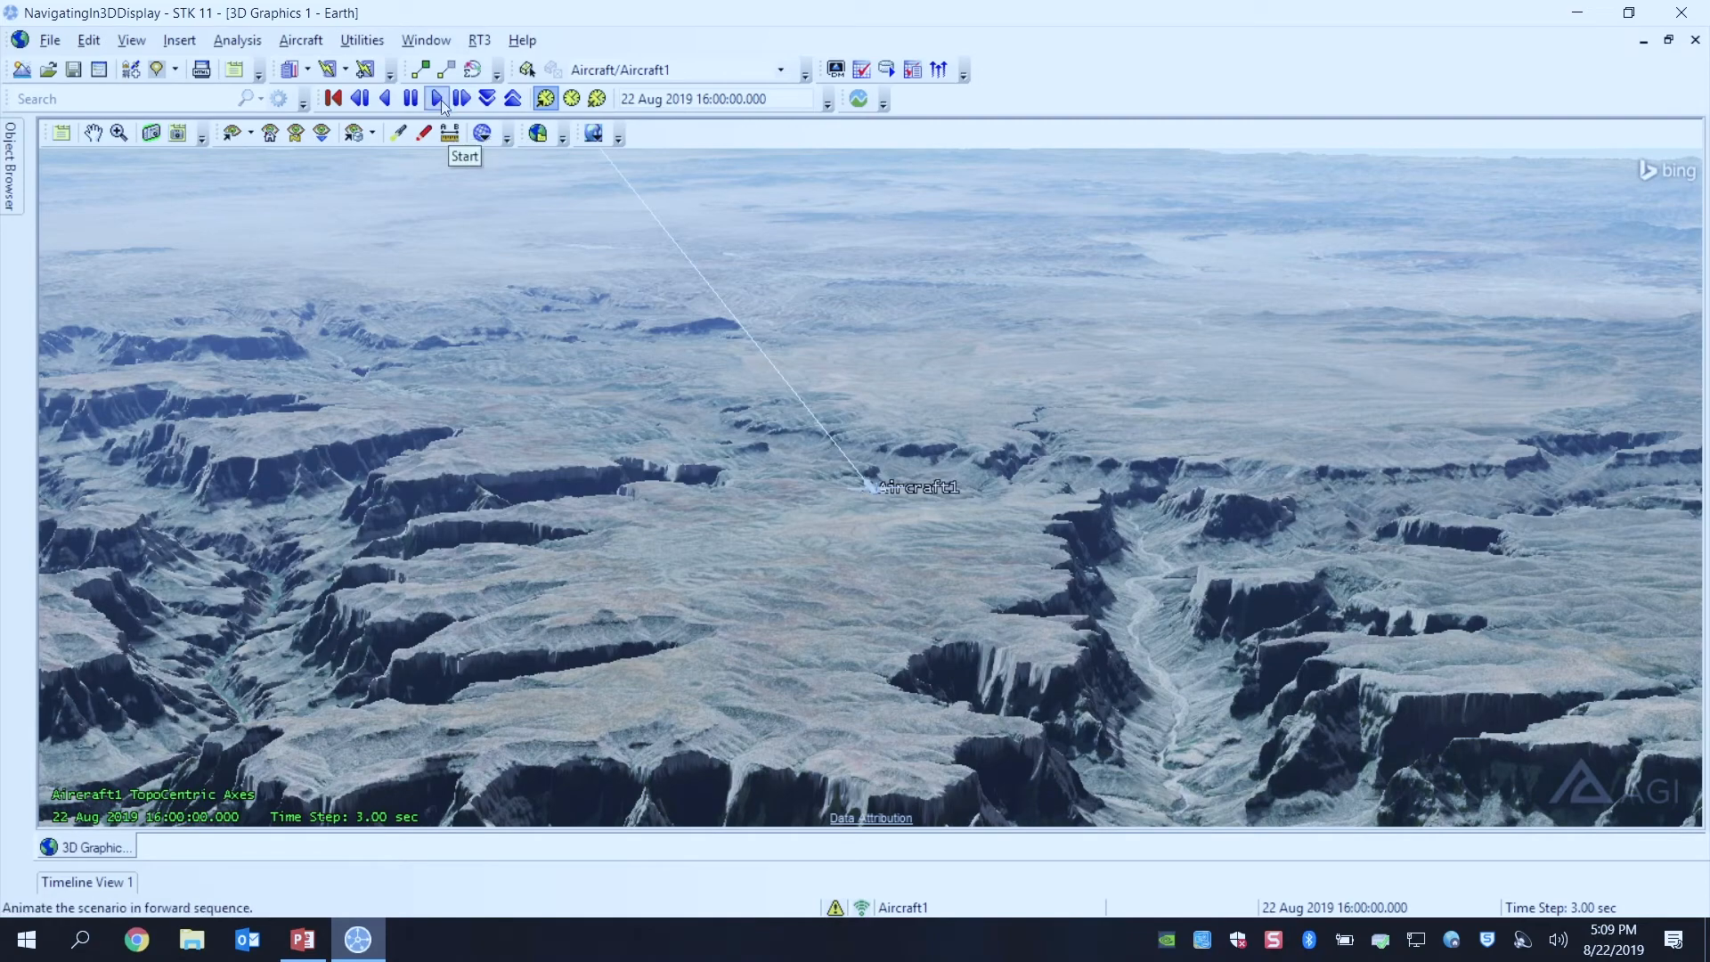
pyautogui.click(434, 98)
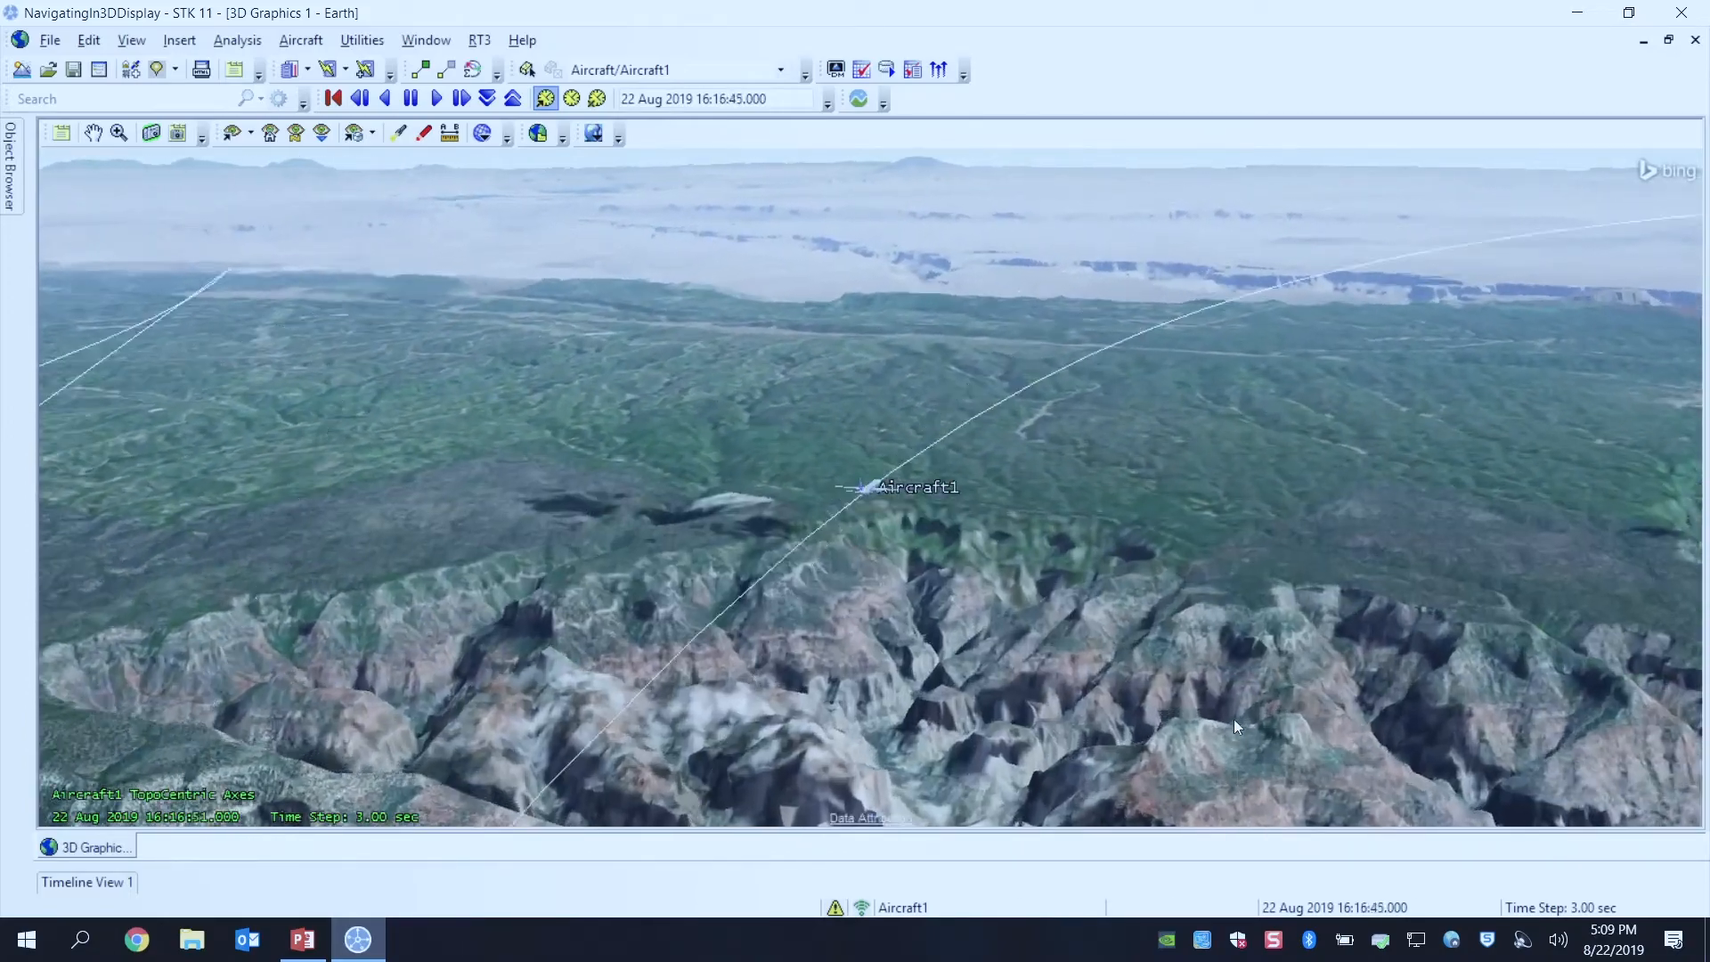
pyautogui.click(411, 98)
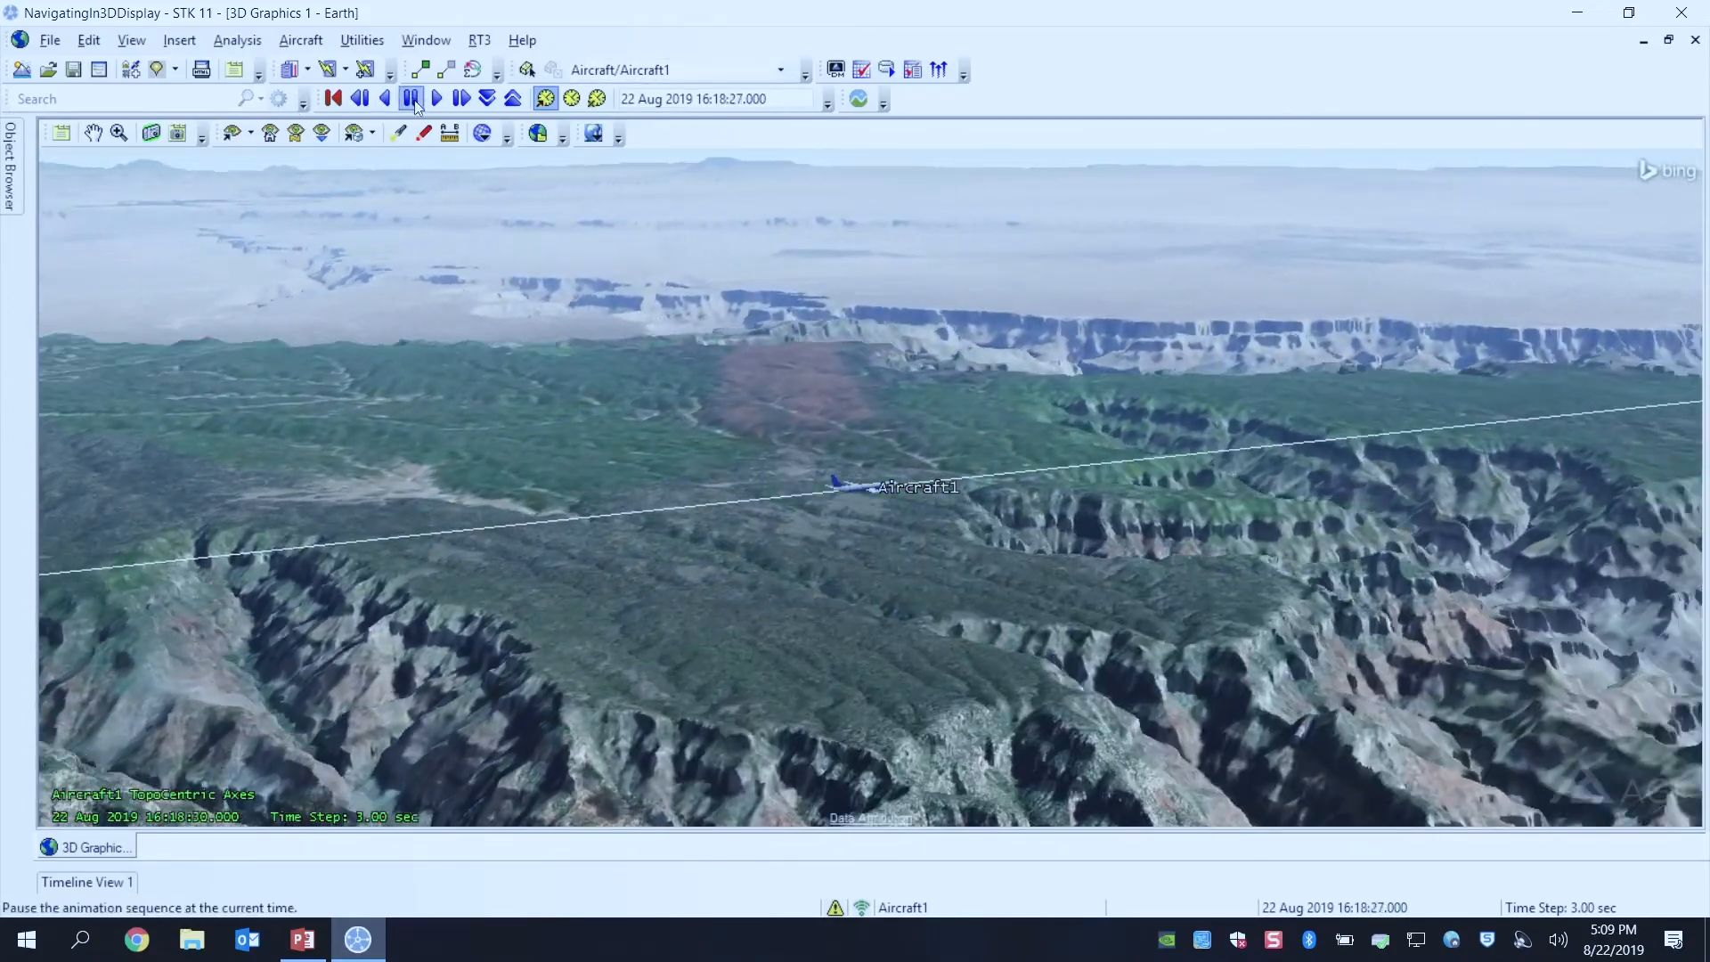